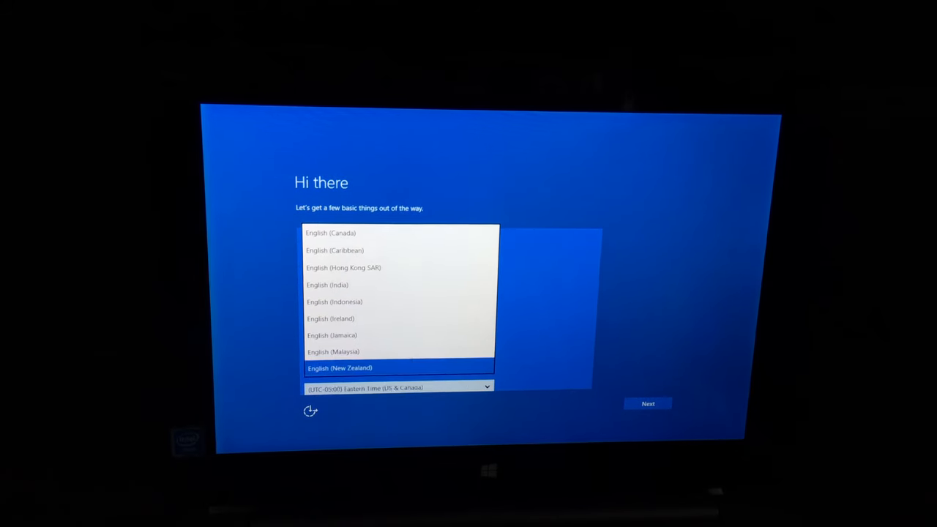
Step: Set the setup language to English (United States)
scroll(down, 3)
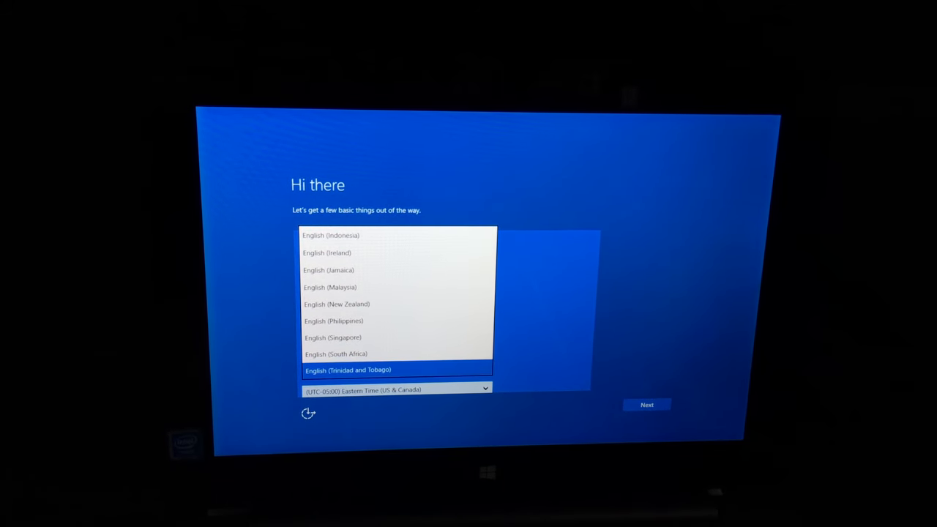
scroll(down, 3)
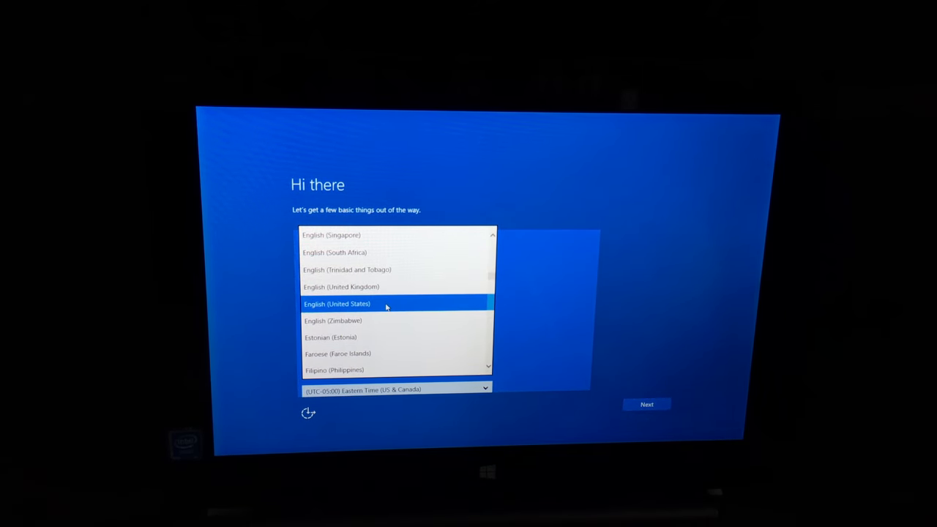
click(336, 303)
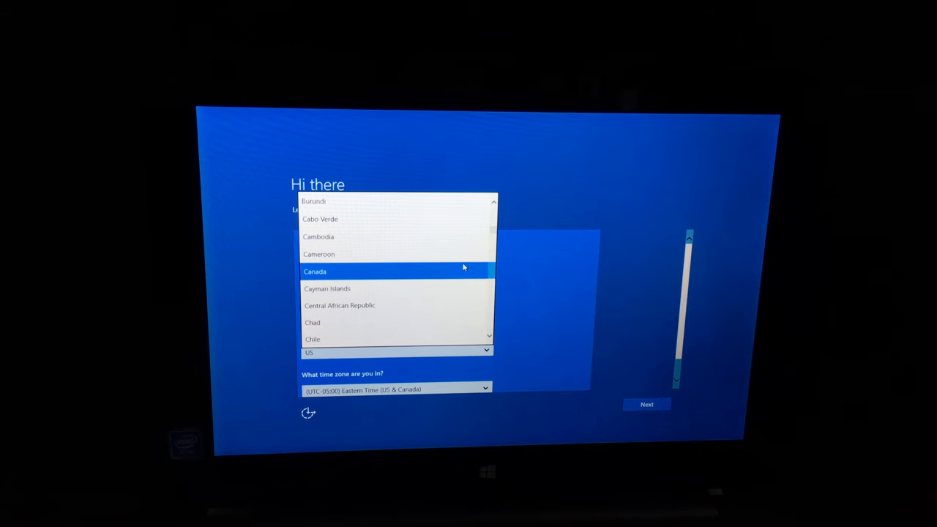
Step: Set the home country/region to United States and continue to the license terms
scroll(down, 3)
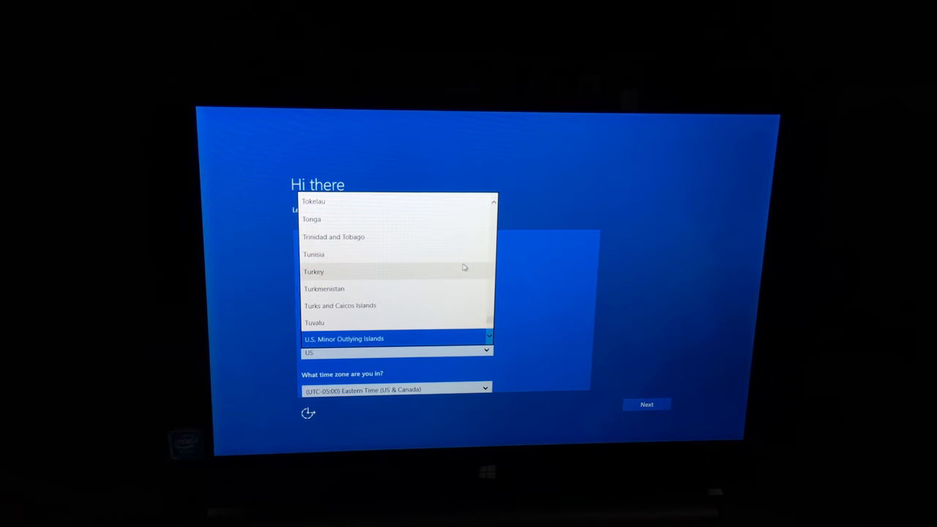
scroll(down, 3)
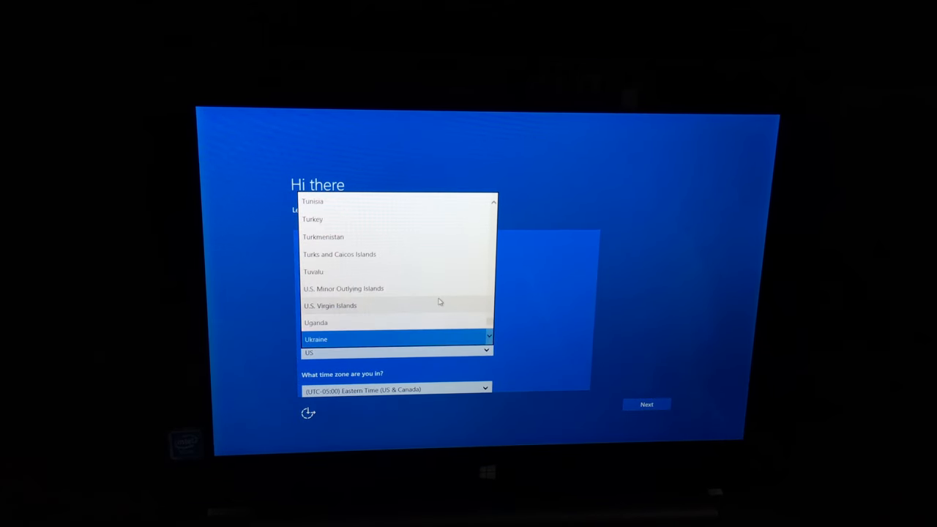
scroll(down, 3)
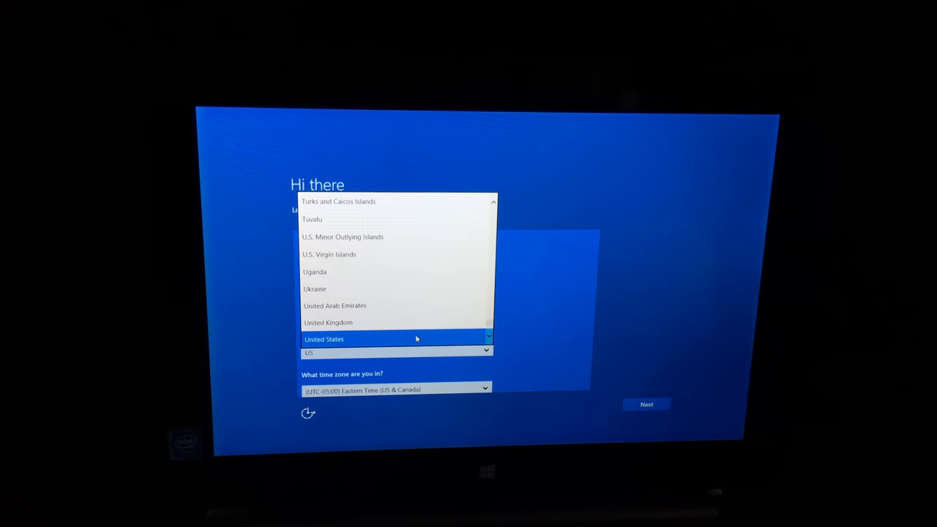
click(323, 339)
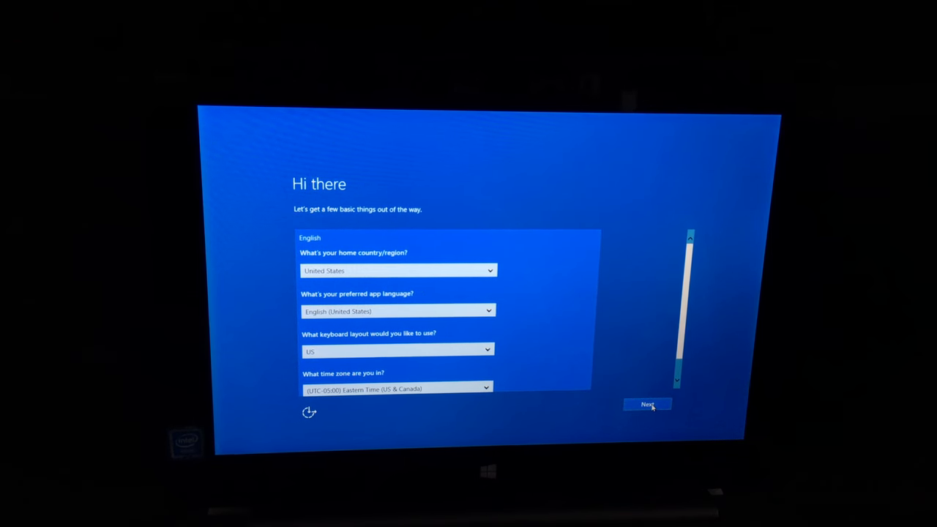
click(647, 404)
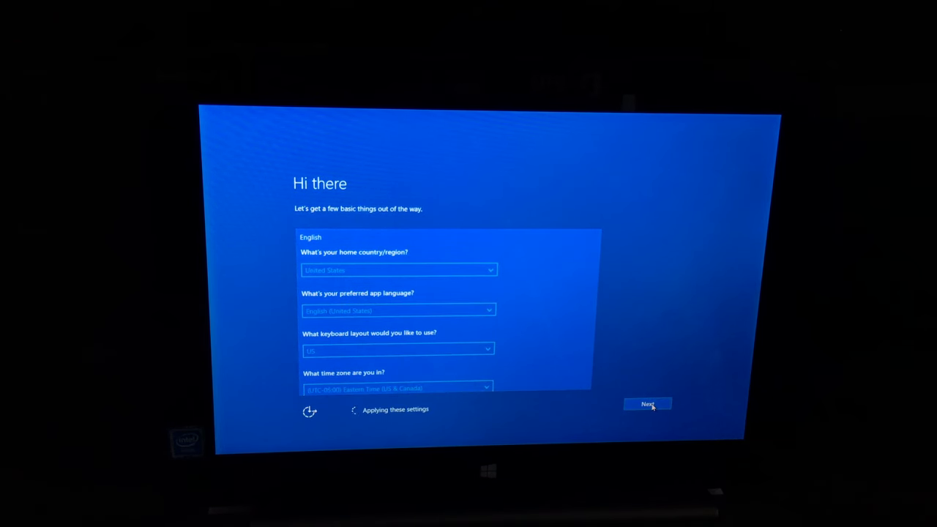
click(647, 404)
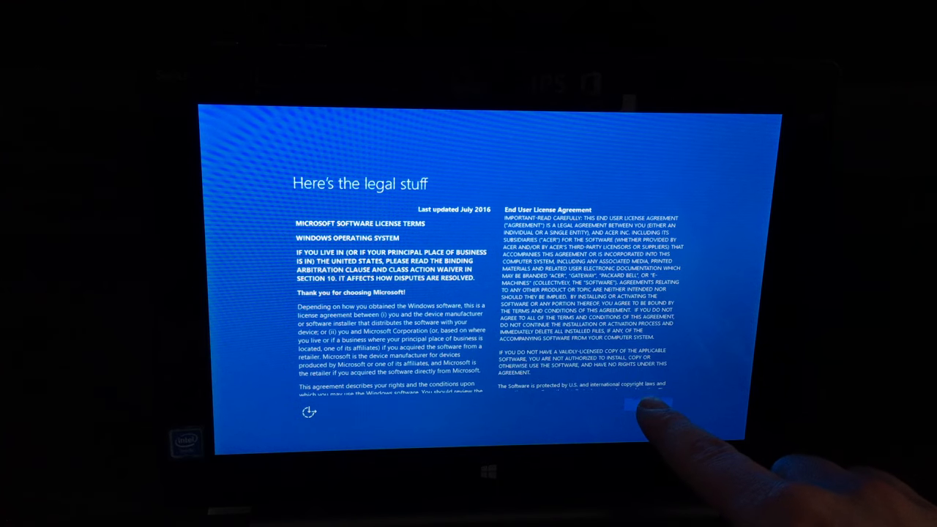
Step: Accept the license terms and get past the Let's get connected network page
click(647, 406)
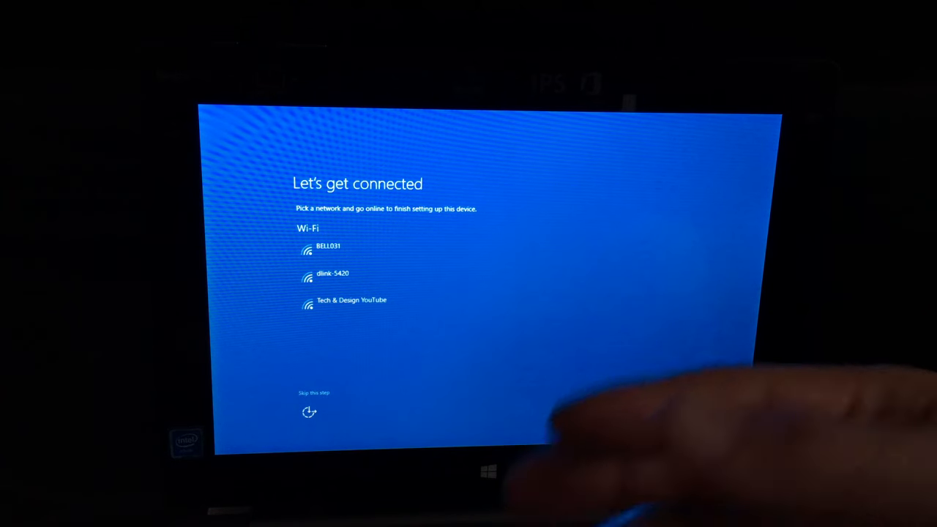
click(351, 300)
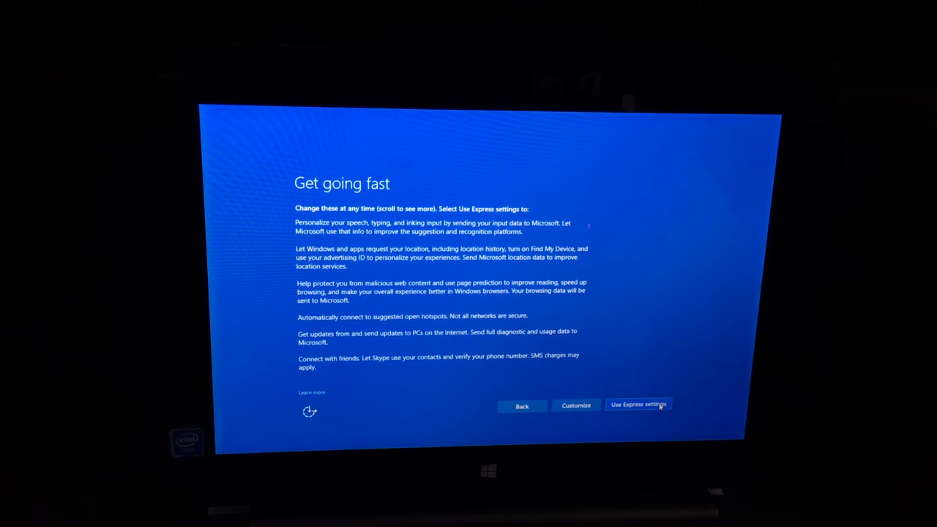
Step: Use Express settings on the Get going fast privacy page
click(637, 404)
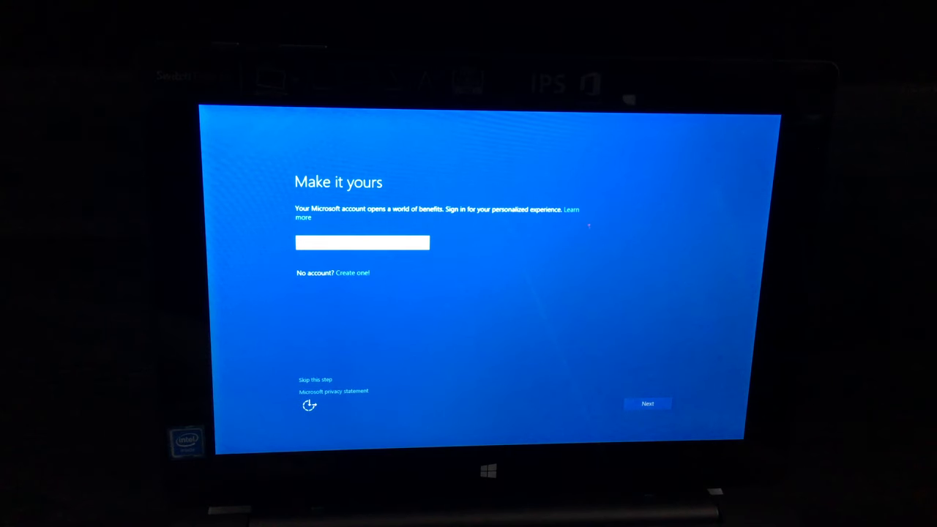
Step: Begin entering the Microsoft account email on the Make it yours page
click(361, 242)
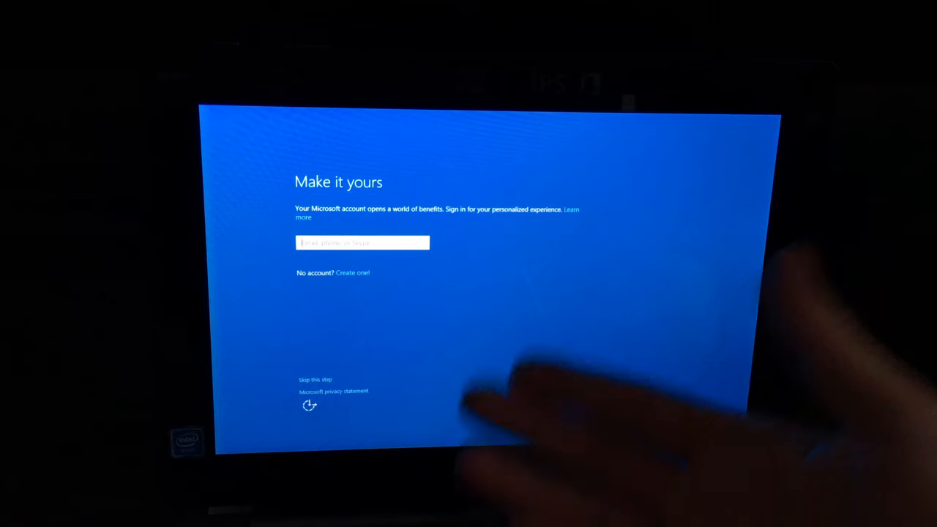
mouse_move(366, 307)
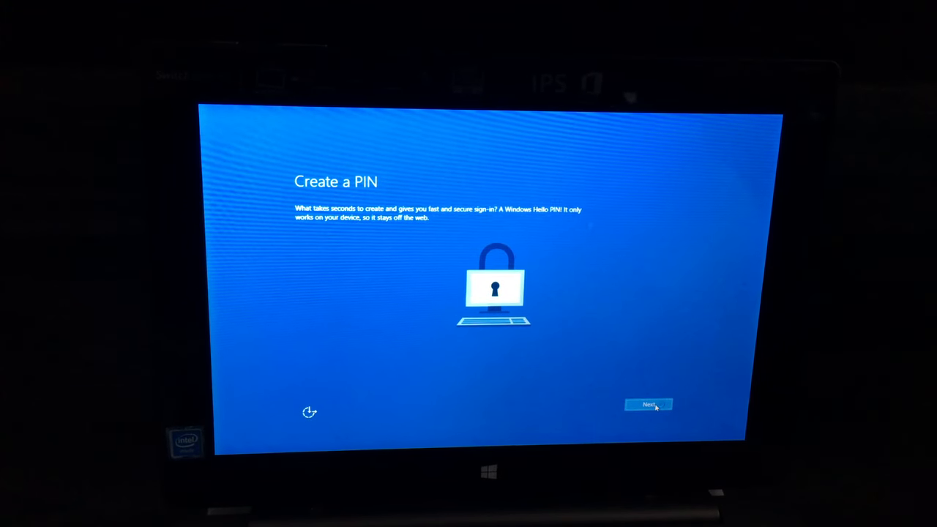
Step: Continue past Create a PIN and keep the OneDrive file-saving default
click(647, 404)
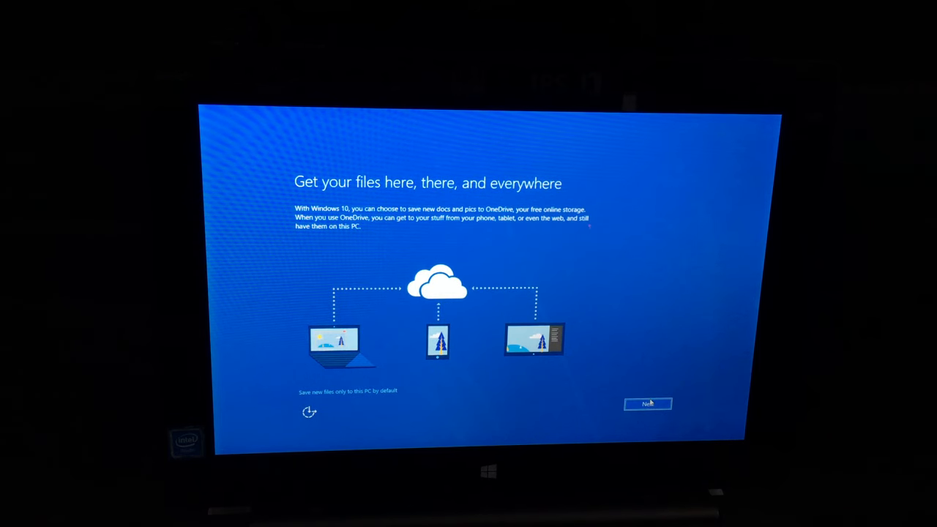
click(647, 403)
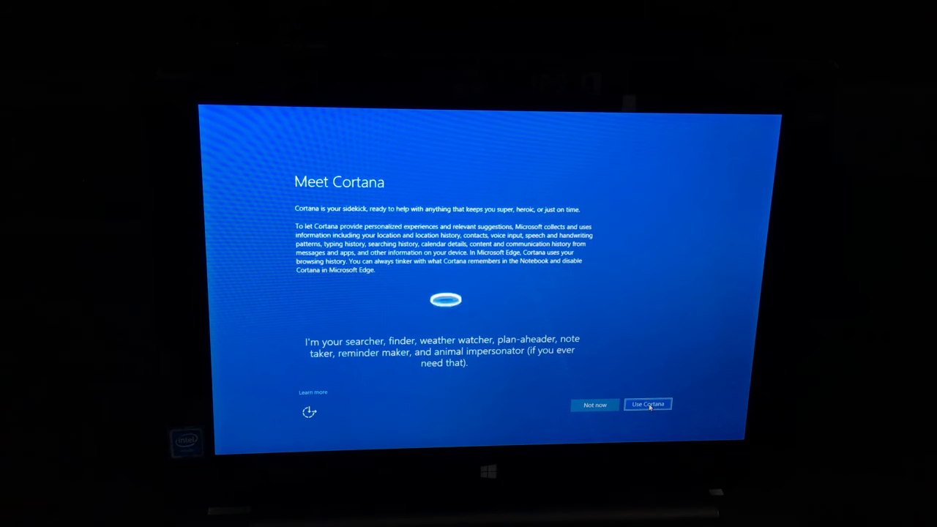
Step: Enable Cortana on the Meet Cortana page
click(647, 404)
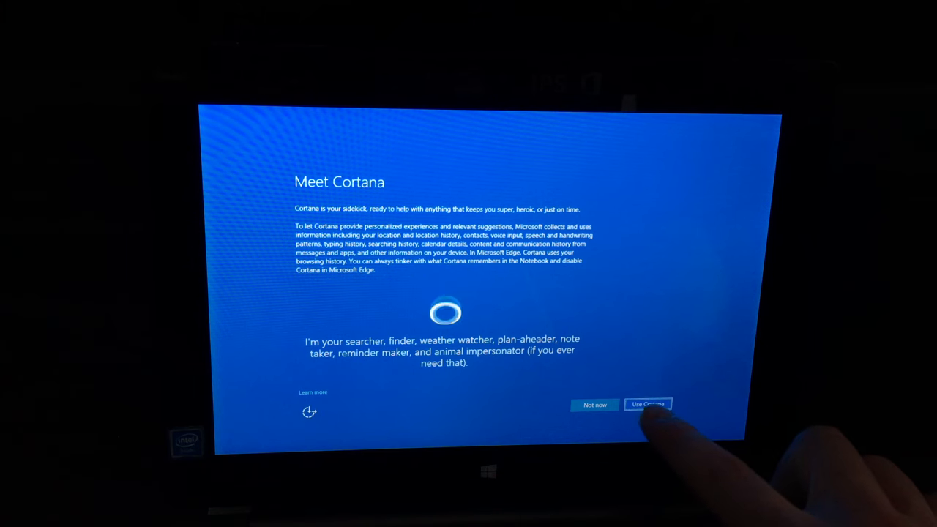
click(647, 404)
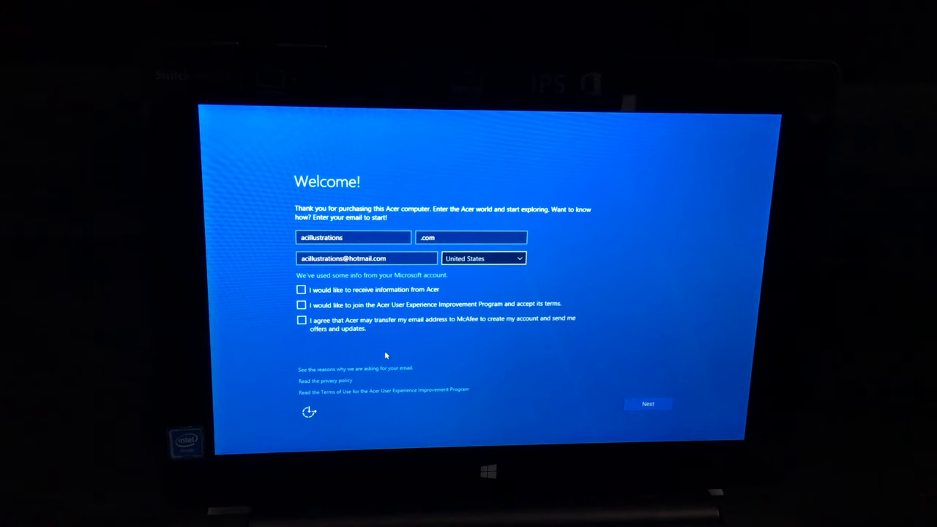
mouse_move(648, 404)
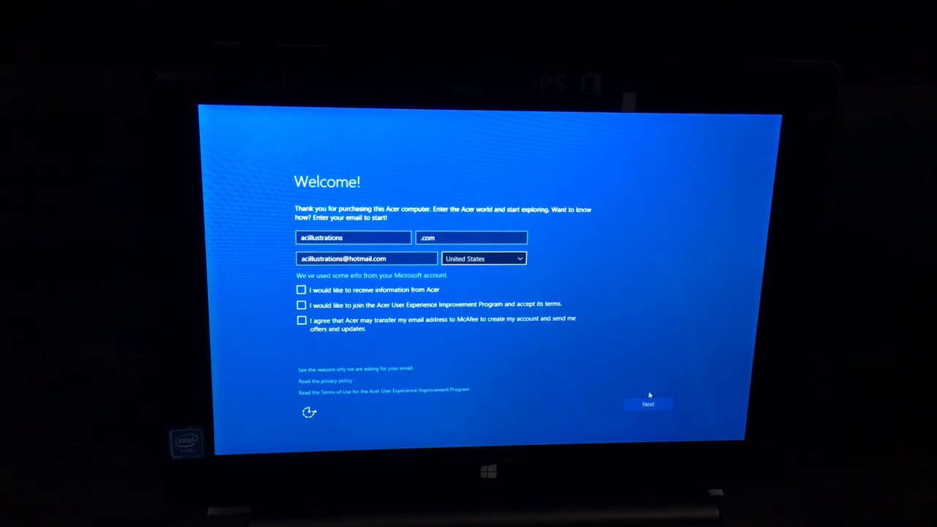
Step: Complete the Acer Welcome registration with all three opt-in boxes unchecked
click(648, 404)
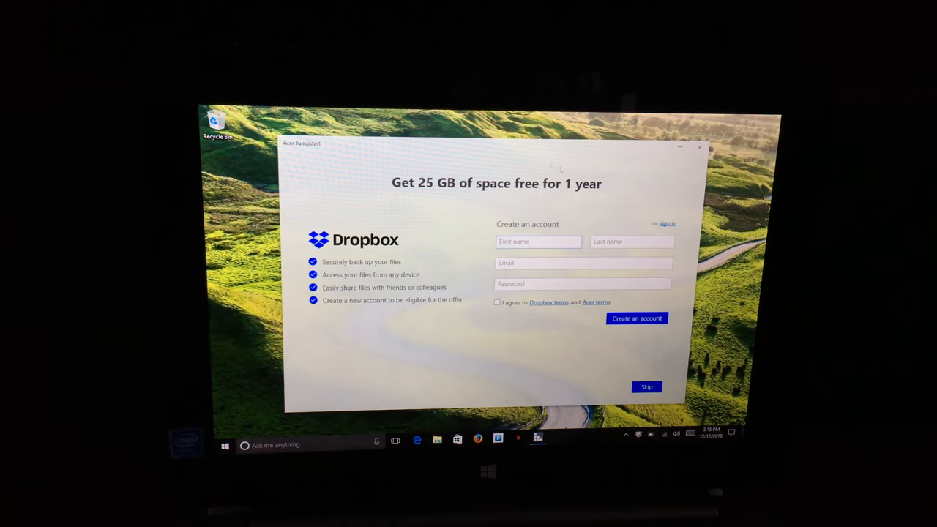
Step: Skip the Acer Jumpstart free Dropbox storage offer and confirm skipping
click(646, 386)
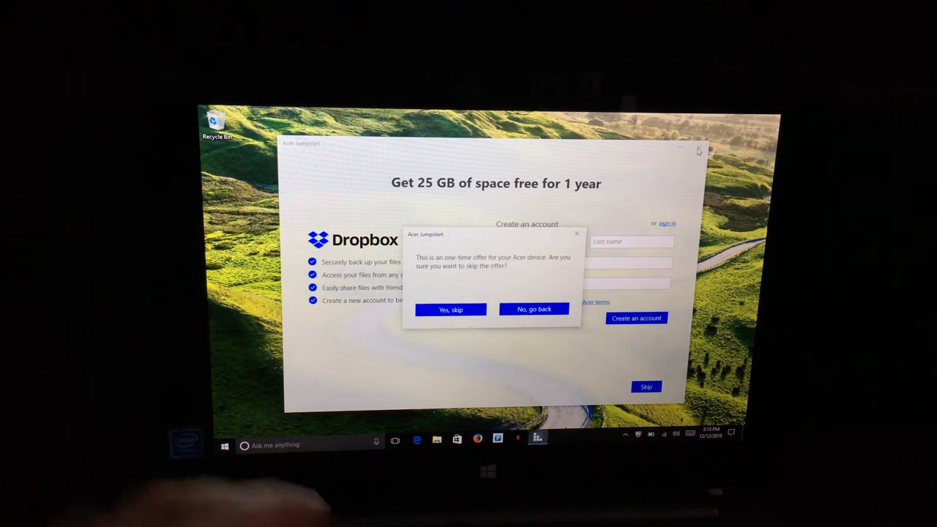
click(450, 308)
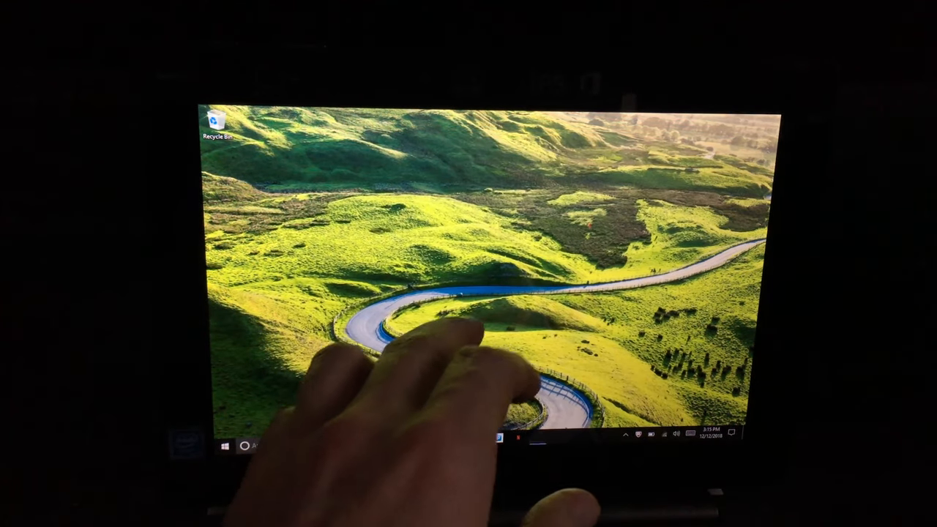
Step: Open the Start menu over the green-hills desktop
click(224, 446)
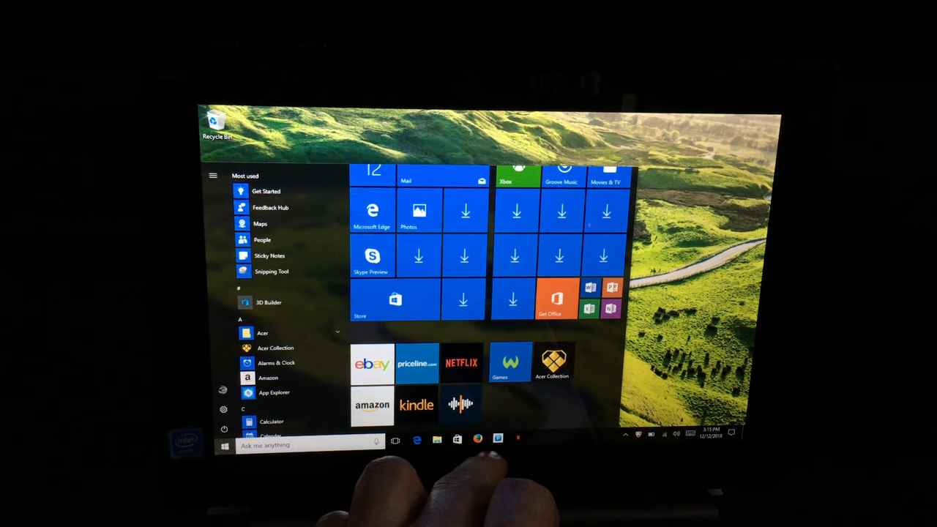
click(224, 444)
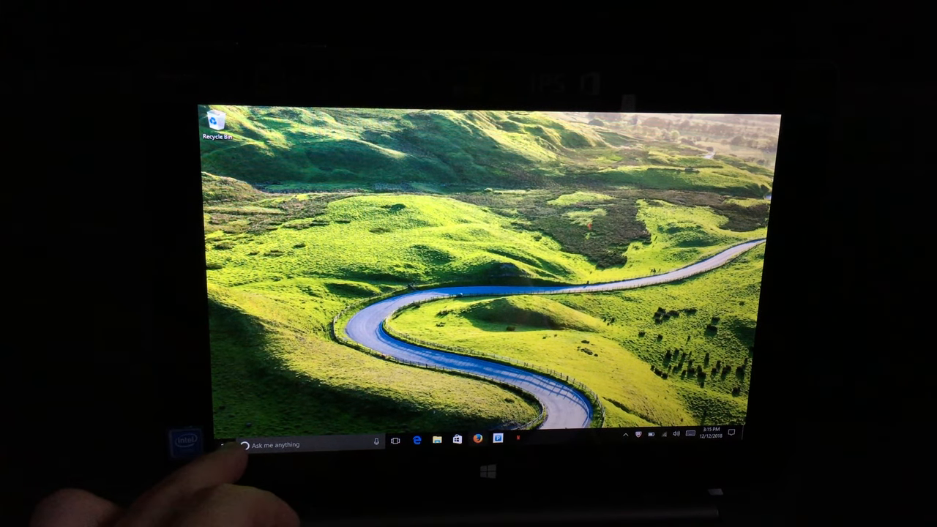
click(227, 445)
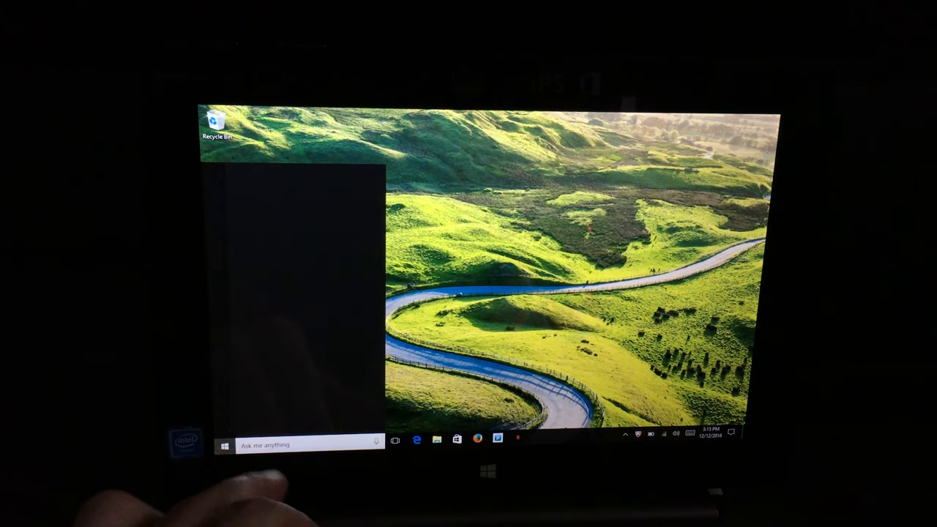
click(224, 446)
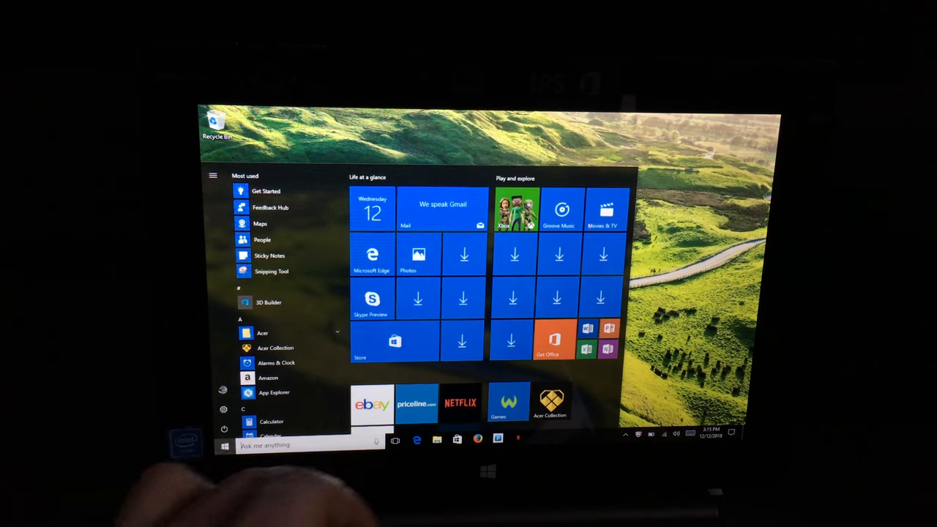
scroll(down, 3)
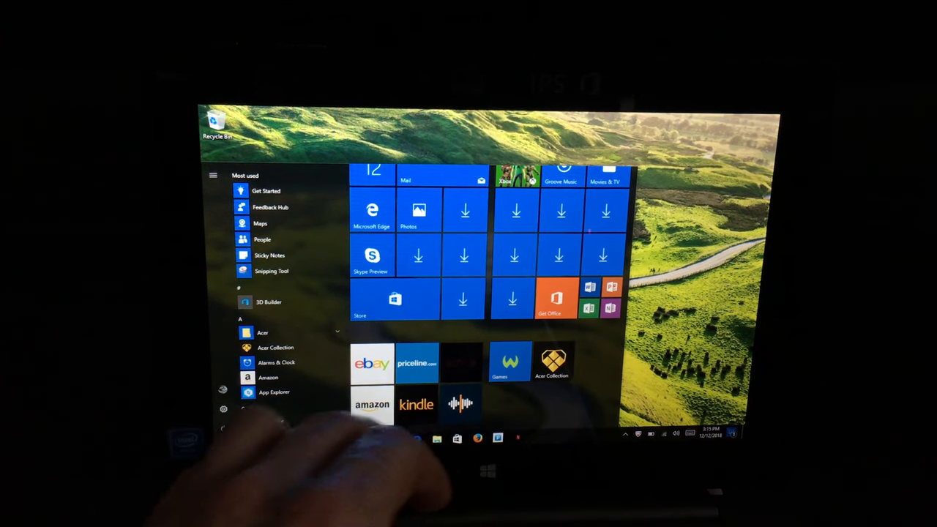